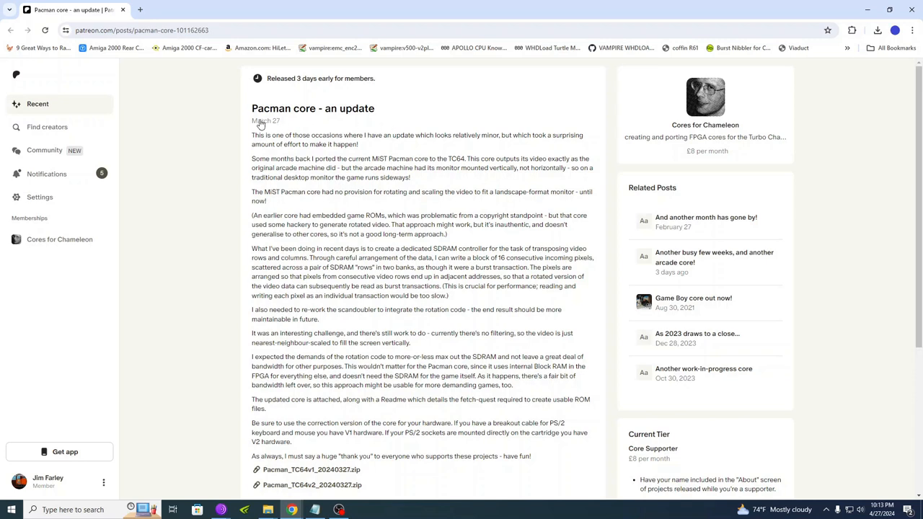
{"action": "mouse_move", "coordinate": [405, 124]}
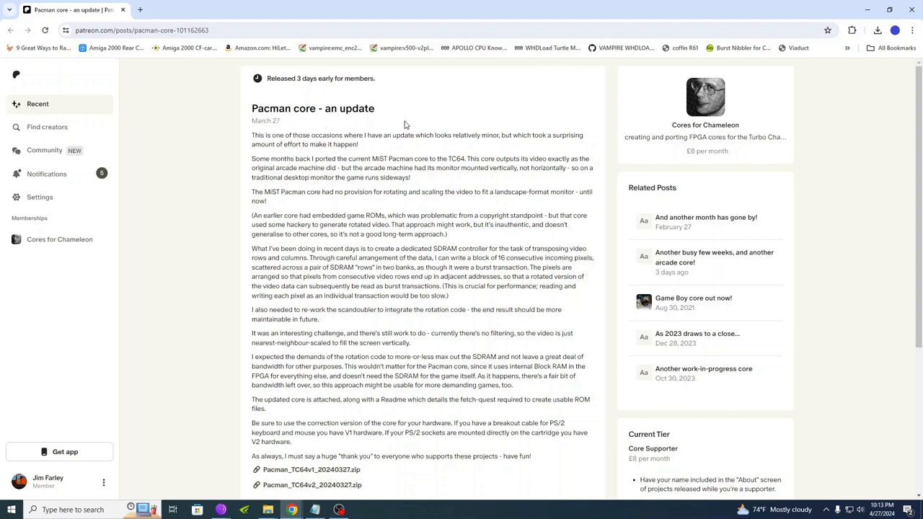
{"action": "mouse_move", "coordinate": [242, 136]}
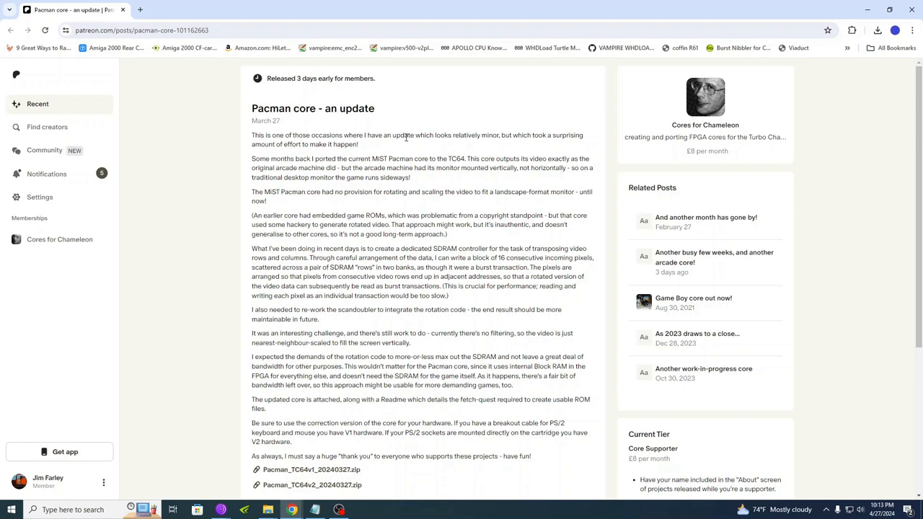
{"action": "mouse_move", "coordinate": [496, 146]}
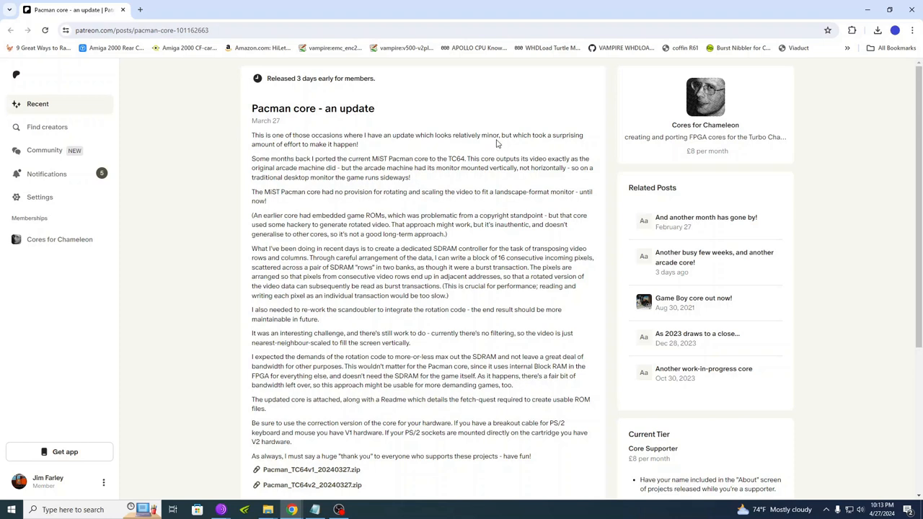
{"action": "mouse_move", "coordinate": [565, 144]}
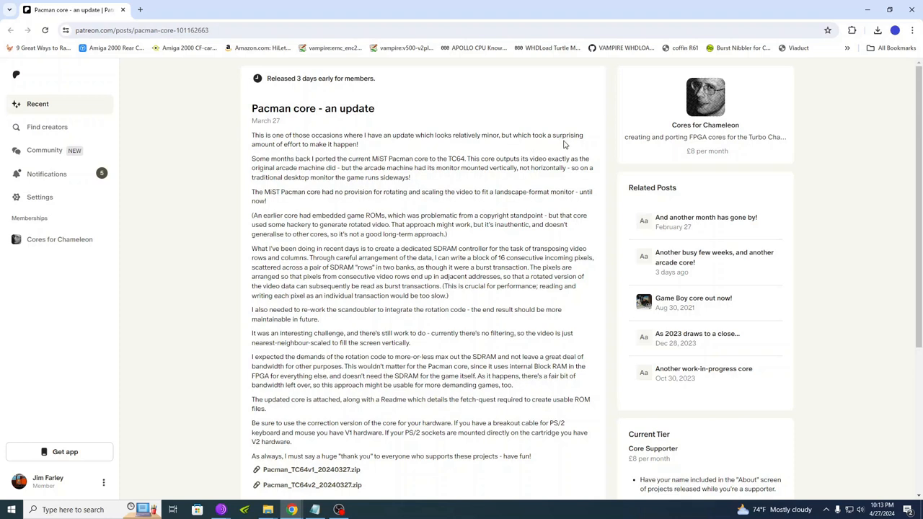
{"action": "mouse_move", "coordinate": [358, 153]}
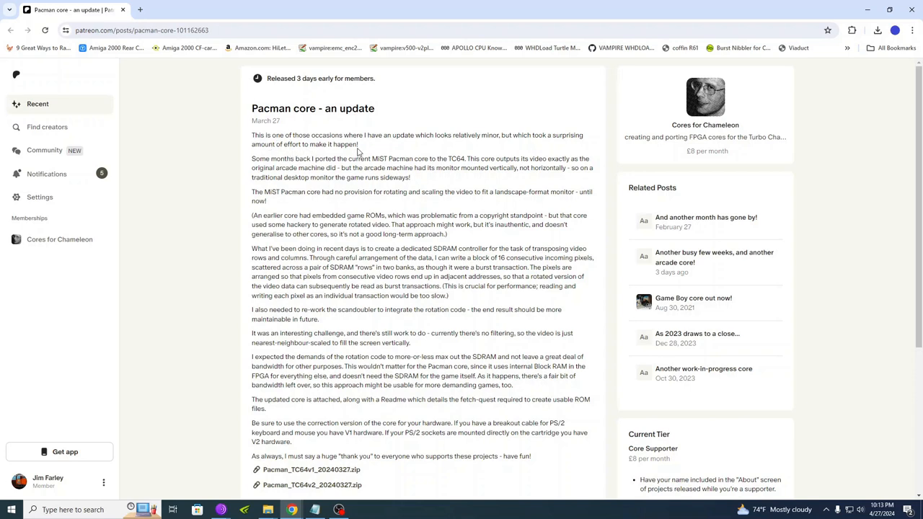
{"action": "mouse_move", "coordinate": [263, 158]}
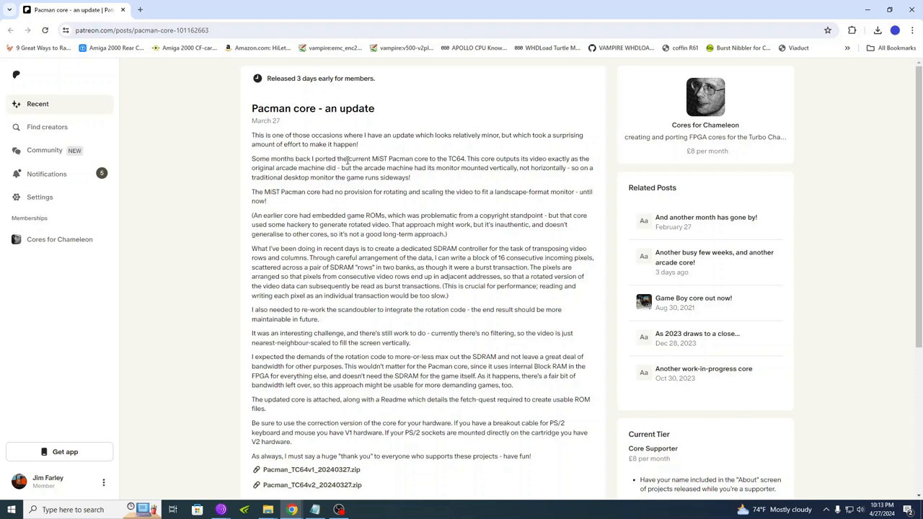
{"action": "mouse_move", "coordinate": [427, 158]}
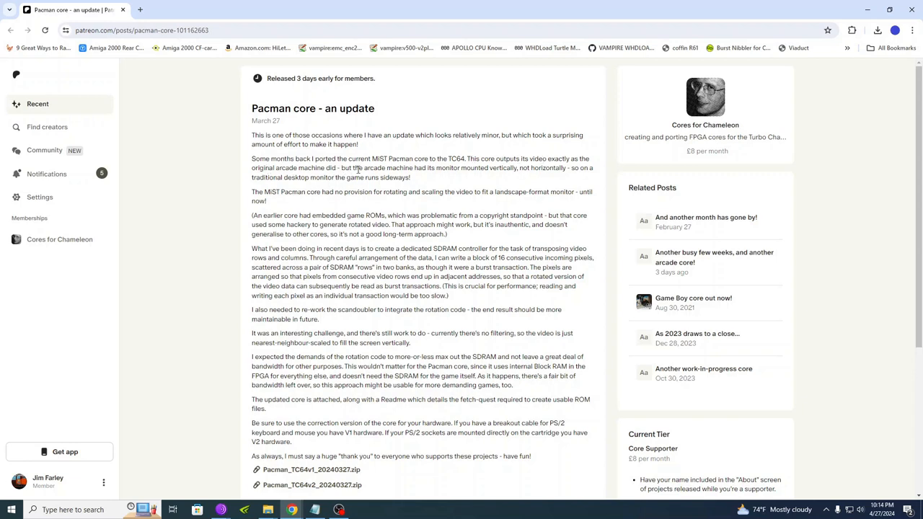
{"action": "mouse_move", "coordinate": [422, 177]}
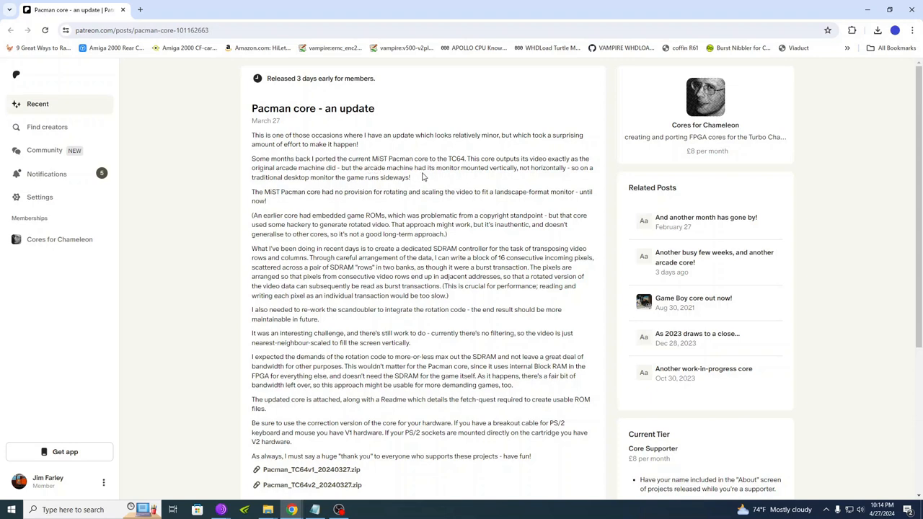
{"action": "mouse_move", "coordinate": [528, 186]}
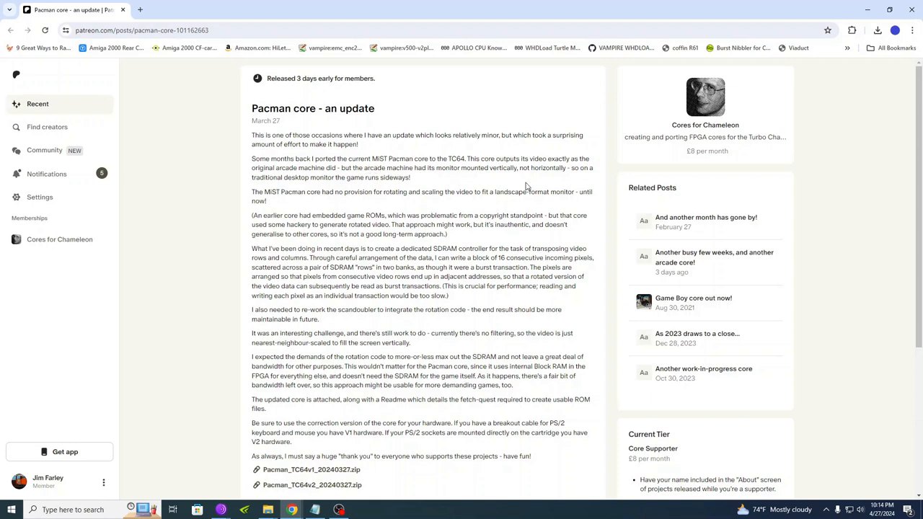
{"action": "mouse_move", "coordinate": [582, 178]}
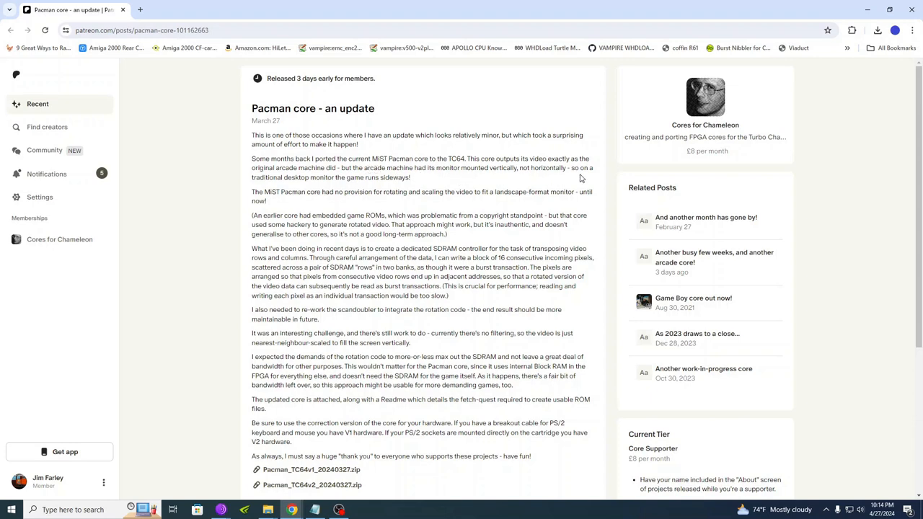
{"action": "mouse_move", "coordinate": [330, 188]}
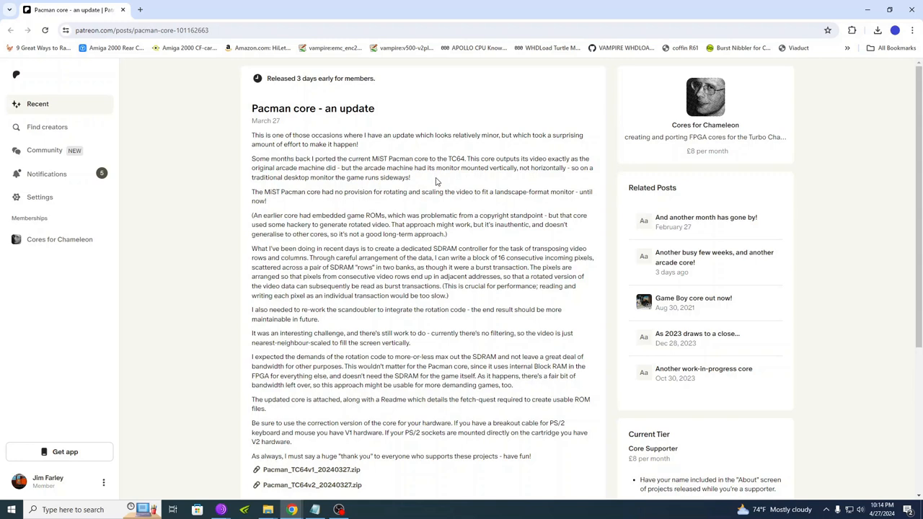
{"action": "mouse_move", "coordinate": [424, 180]}
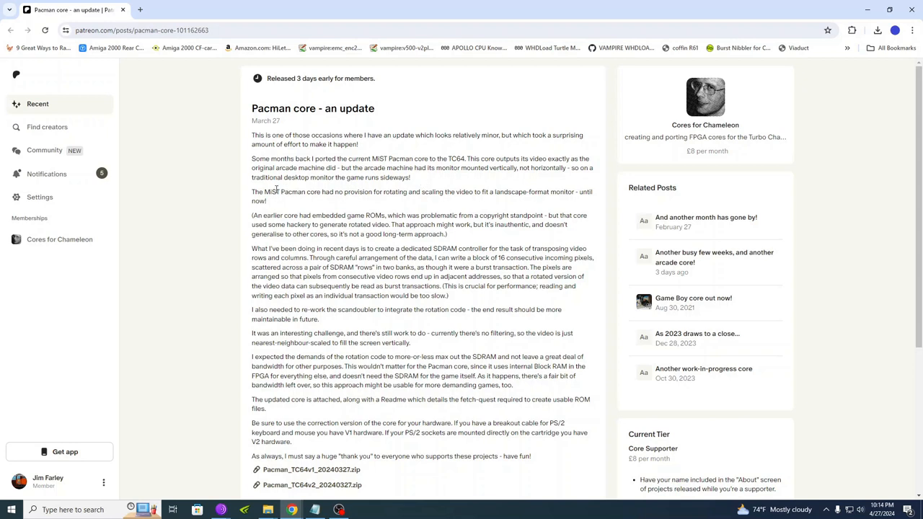
{"action": "mouse_move", "coordinate": [324, 196]}
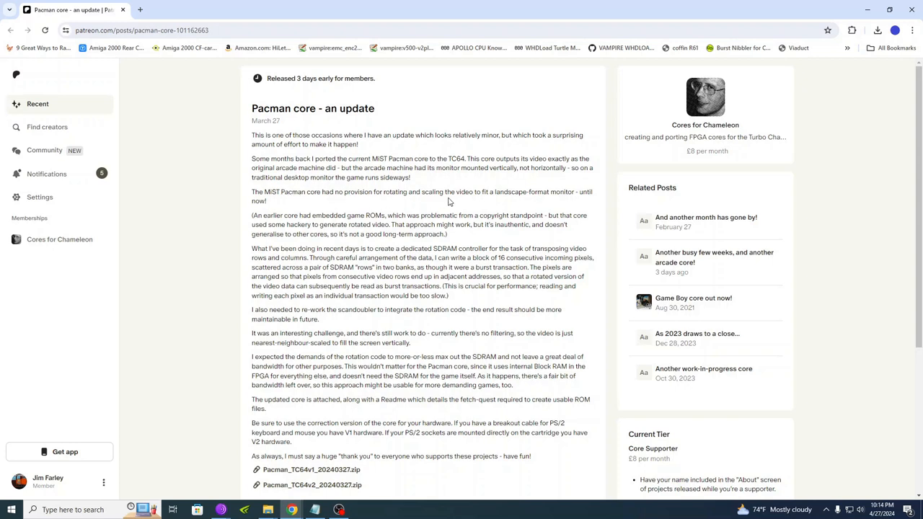
{"action": "mouse_move", "coordinate": [512, 202]}
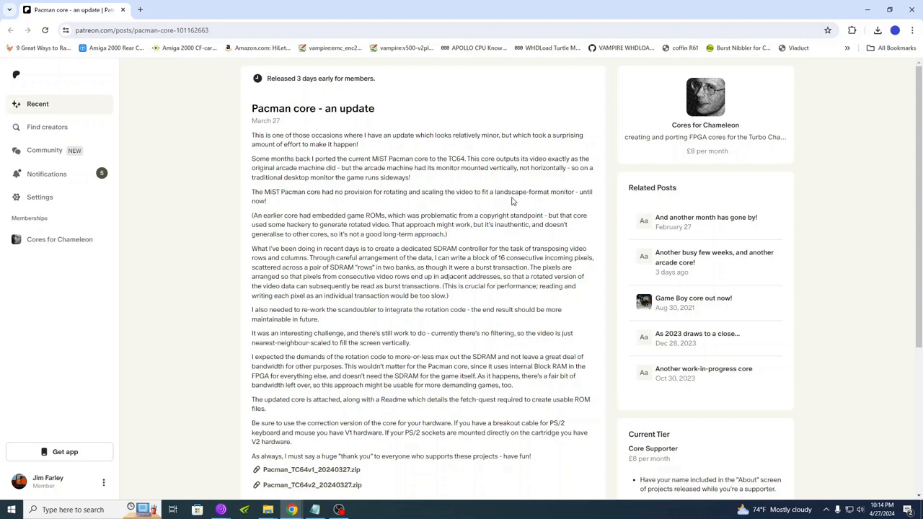
{"action": "mouse_move", "coordinate": [548, 205]}
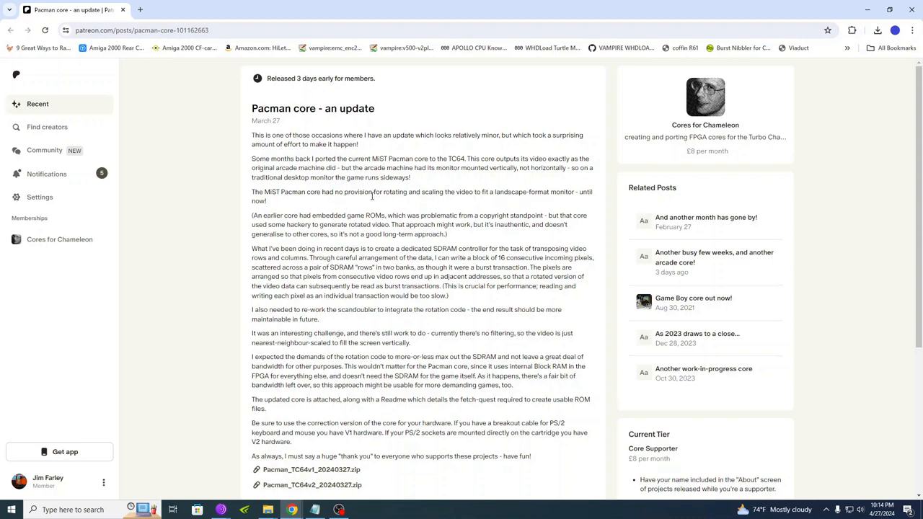
{"action": "mouse_move", "coordinate": [311, 257]}
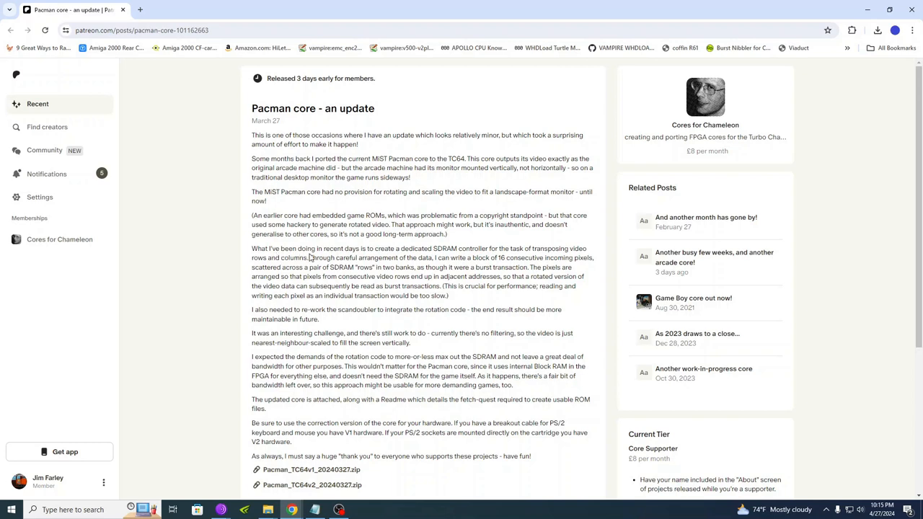
{"action": "mouse_move", "coordinate": [357, 309]}
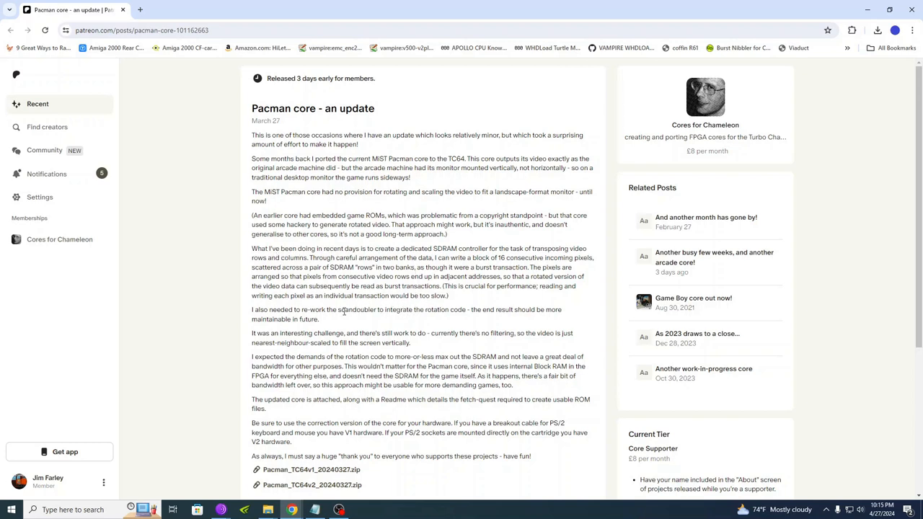
{"action": "mouse_move", "coordinate": [394, 320]}
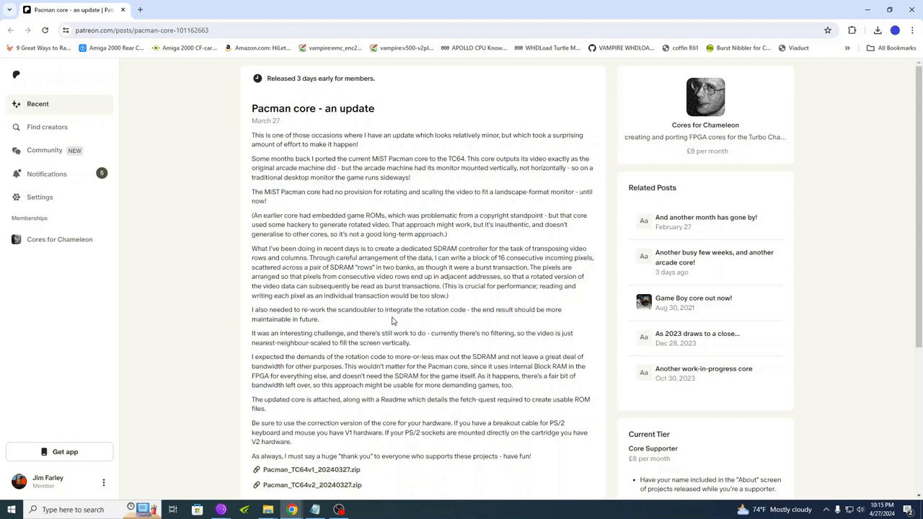
{"action": "mouse_move", "coordinate": [401, 322]}
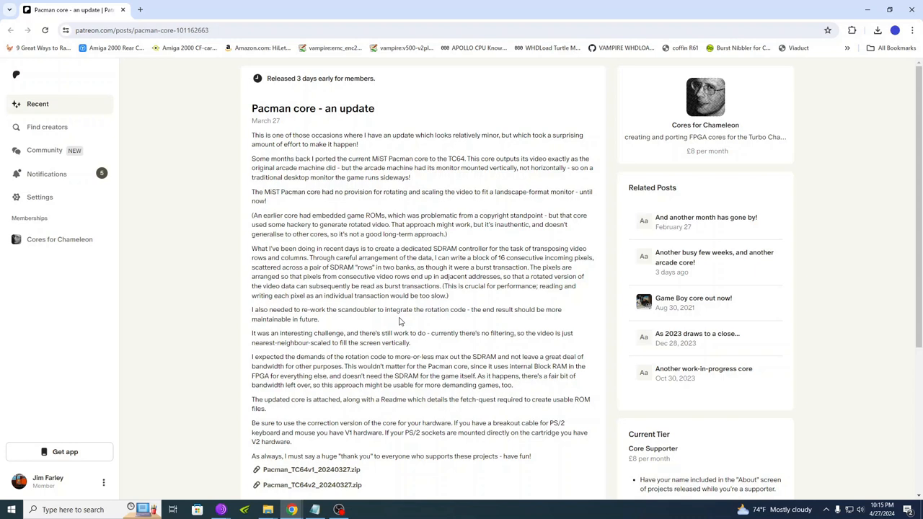
{"action": "mouse_move", "coordinate": [404, 320]}
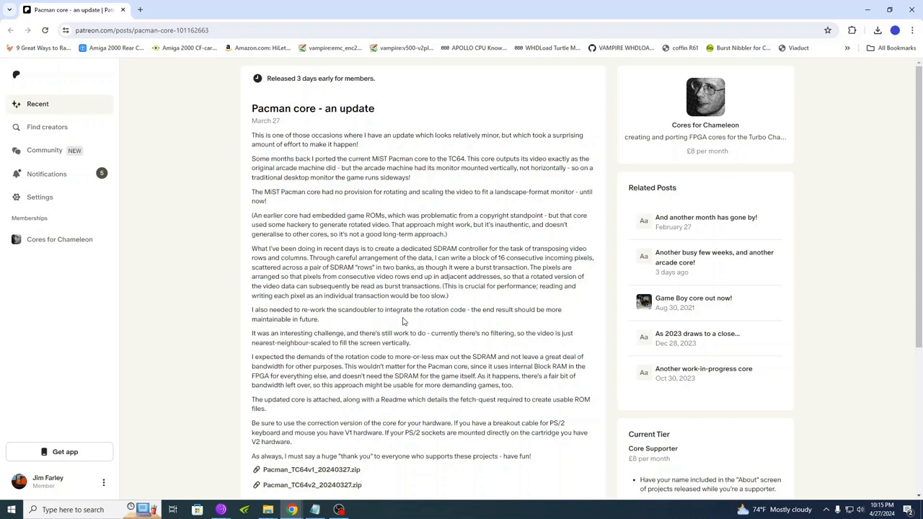
{"action": "scroll", "scroll_direction": "down", "scroll_amount": 3}
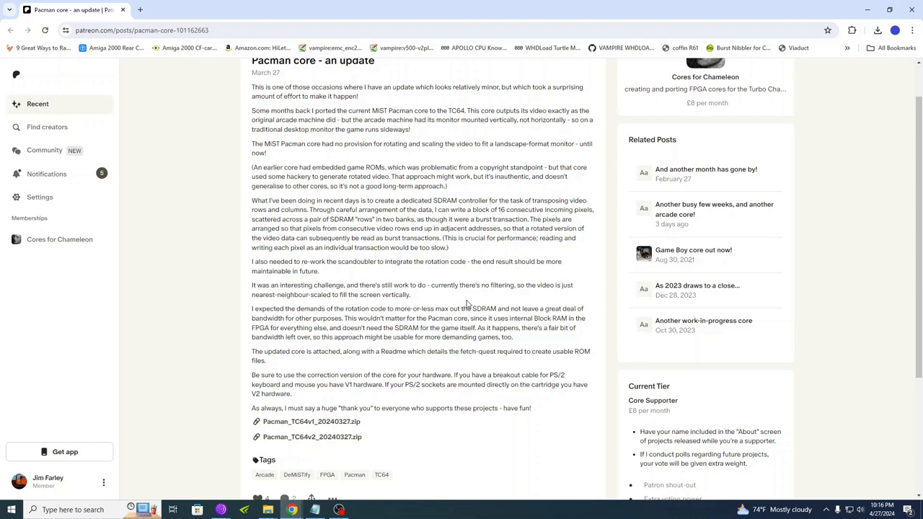
{"action": "mouse_move", "coordinate": [499, 309]}
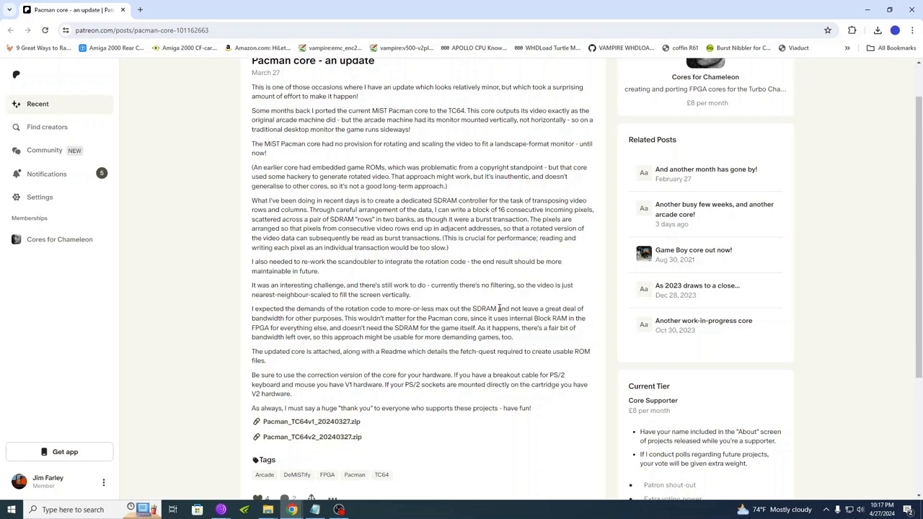
{"action": "mouse_move", "coordinate": [502, 308]}
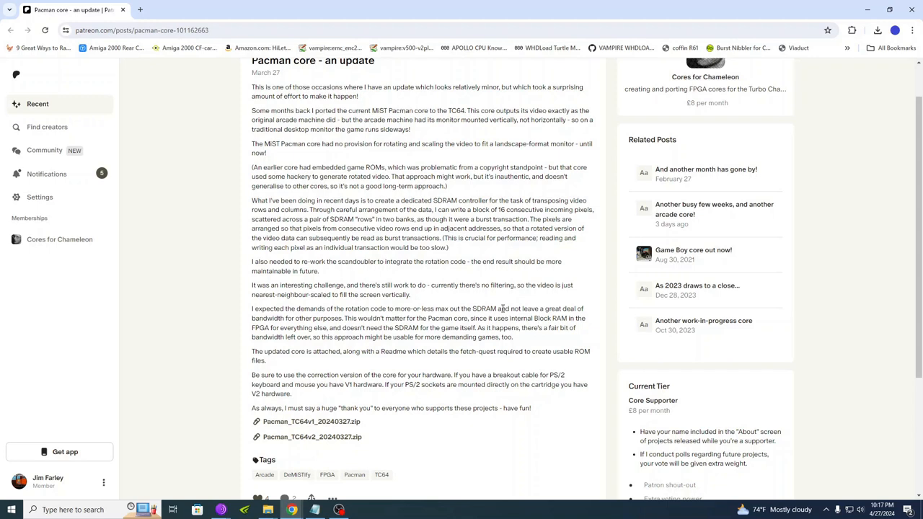
{"action": "mouse_move", "coordinate": [505, 309]}
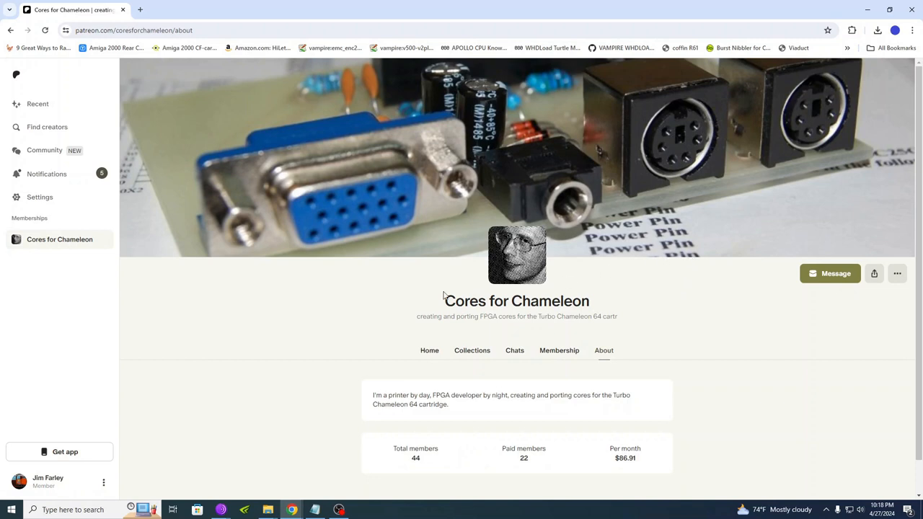
{"action": "mouse_move", "coordinate": [441, 303]}
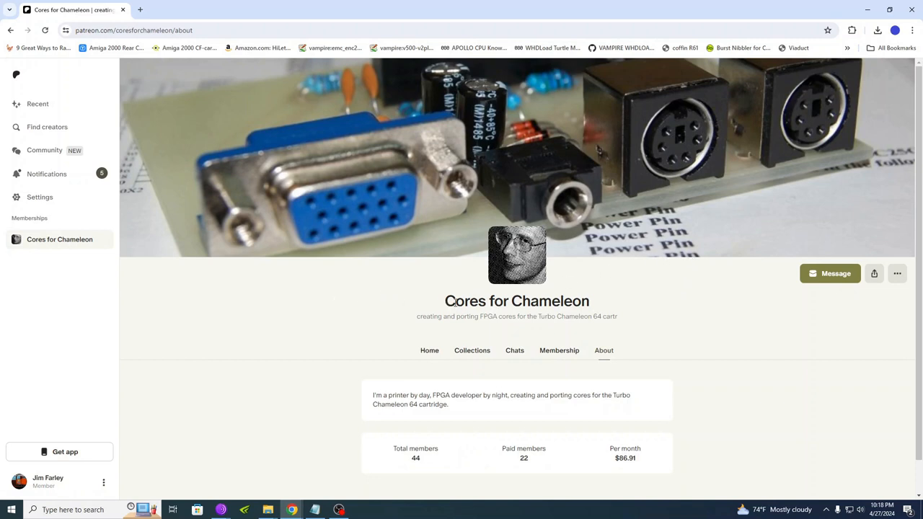
{"action": "mouse_move", "coordinate": [360, 329]}
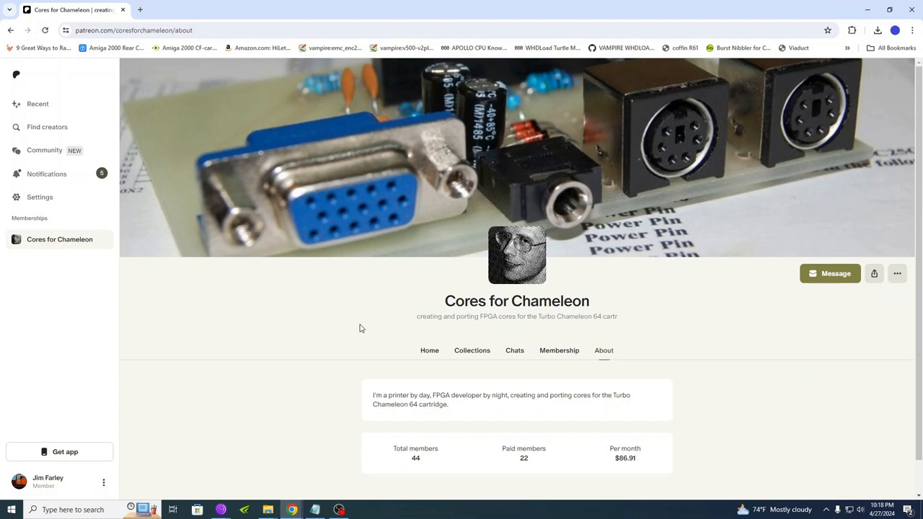
{"action": "mouse_move", "coordinate": [354, 326]}
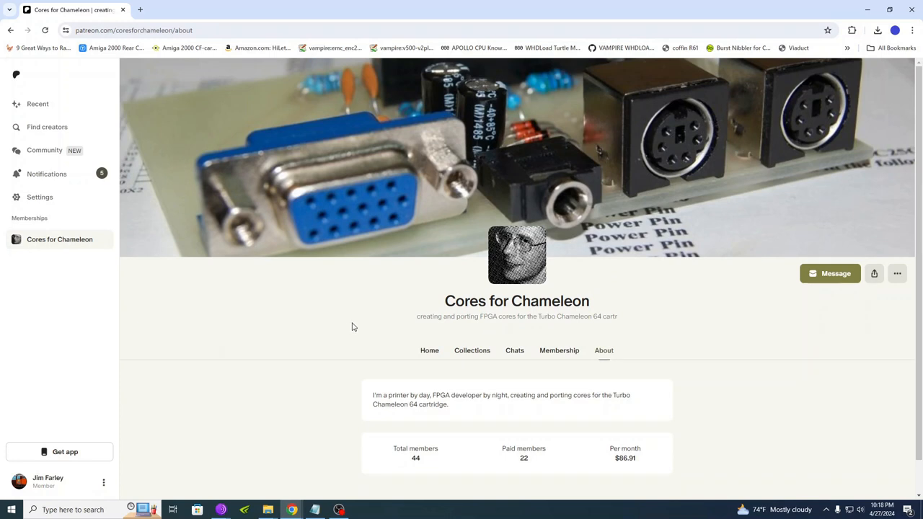
{"action": "mouse_move", "coordinate": [371, 322]}
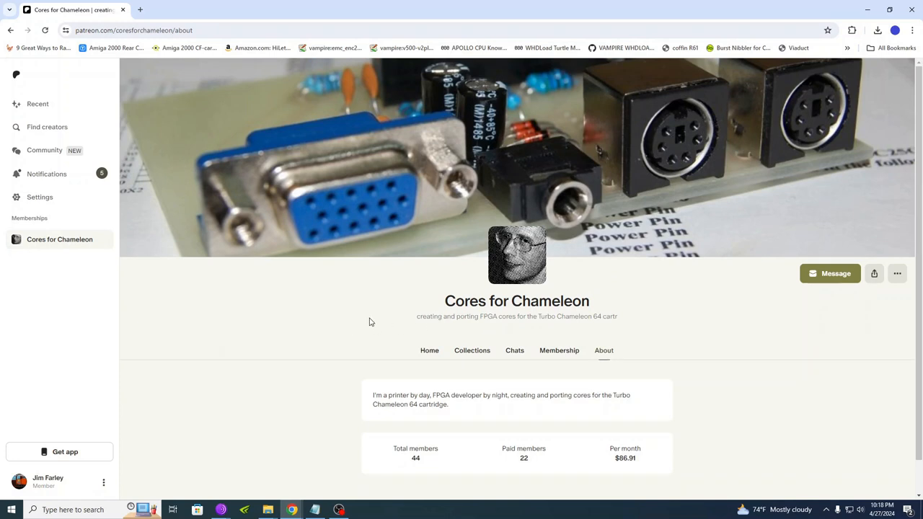
{"action": "mouse_move", "coordinate": [372, 320]}
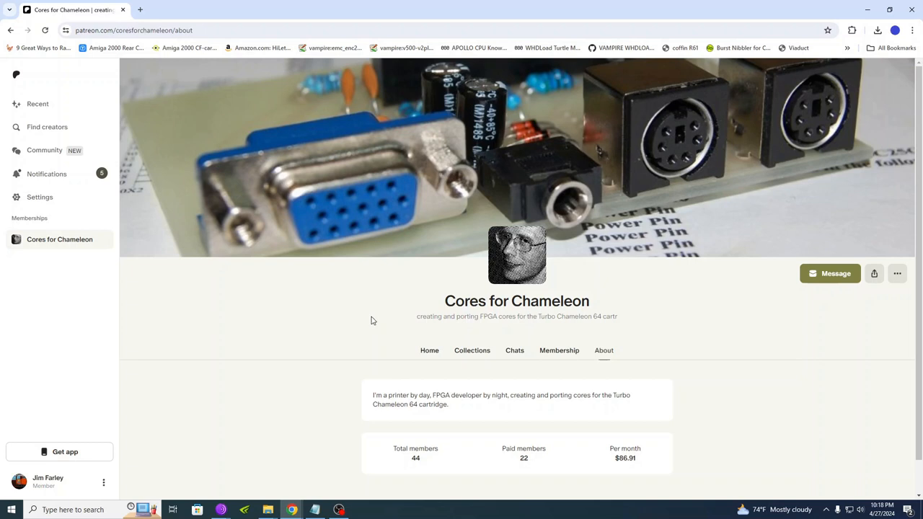